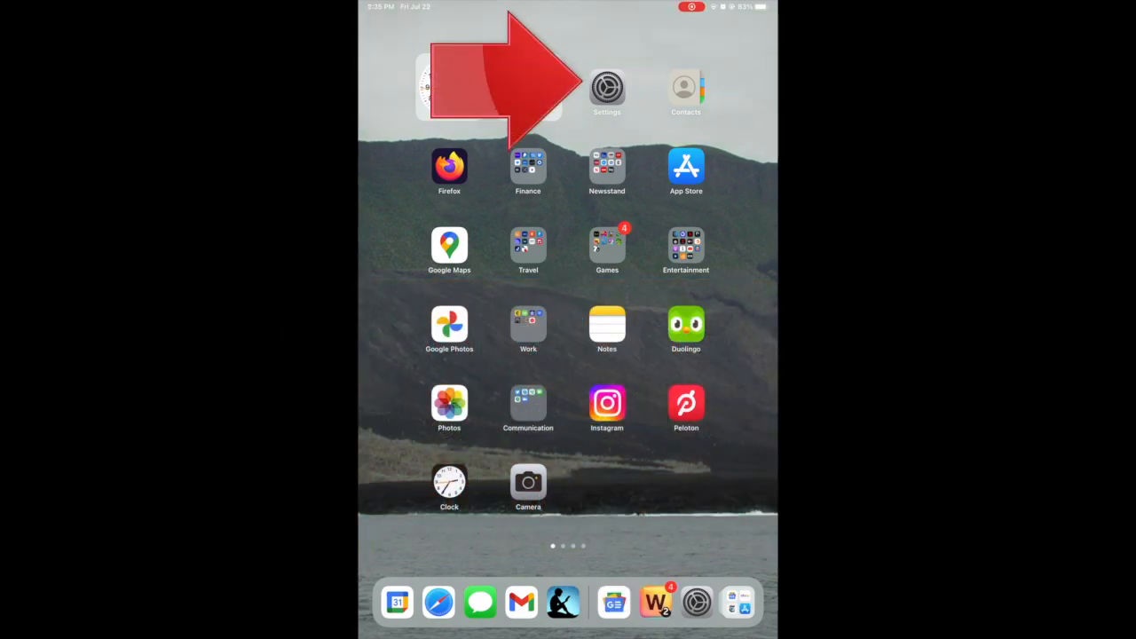
Turn on Shared Albums under Apple ID > iCloud > Photos in Settings
{"action": "left_click", "coordinate": [608, 88]}
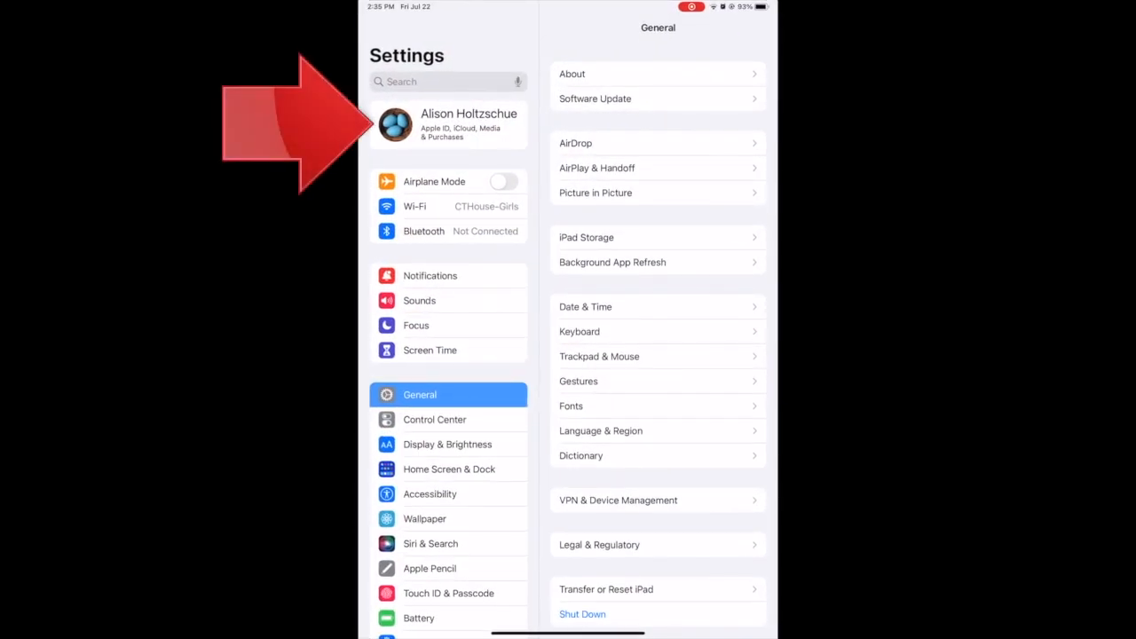
{"action": "left_click", "coordinate": [448, 124]}
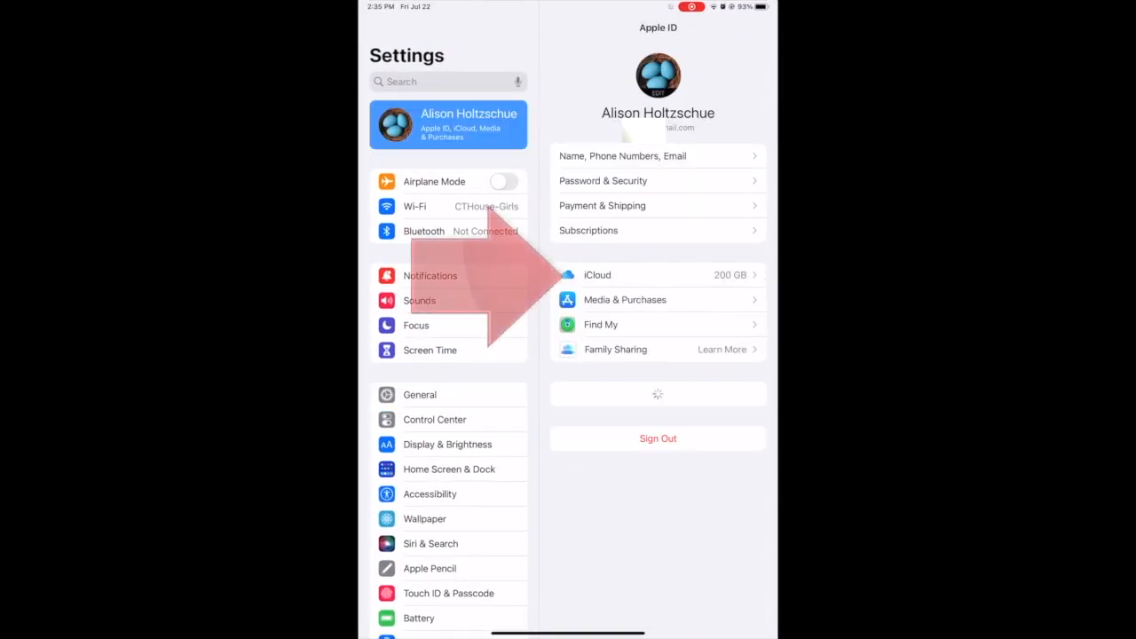
{"action": "left_click", "coordinate": [598, 274]}
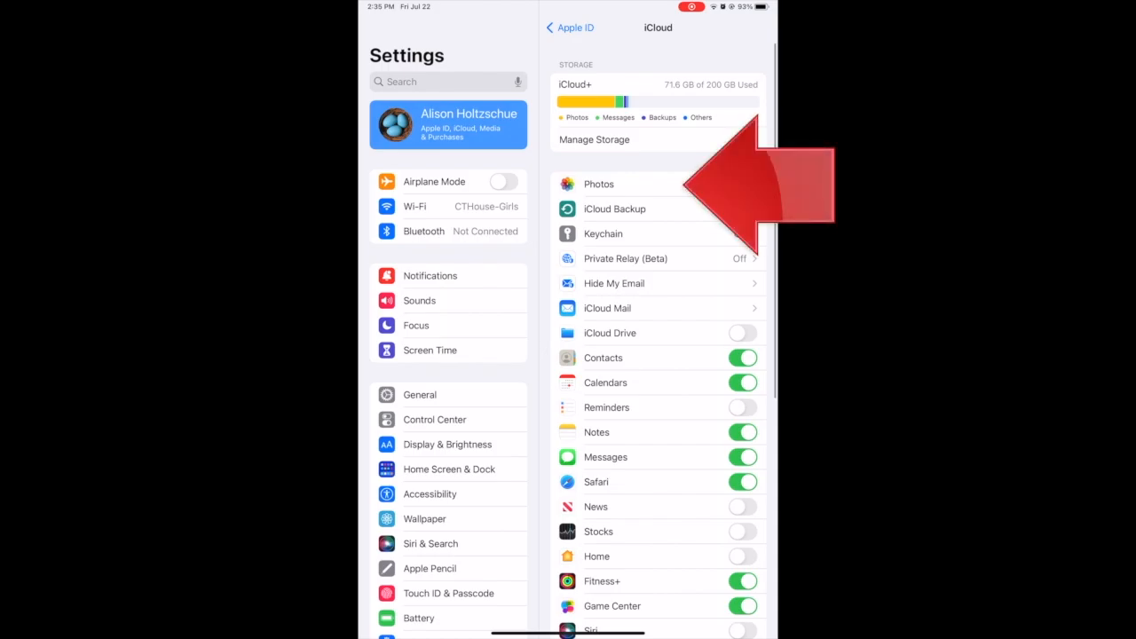
{"action": "left_click", "coordinate": [599, 184]}
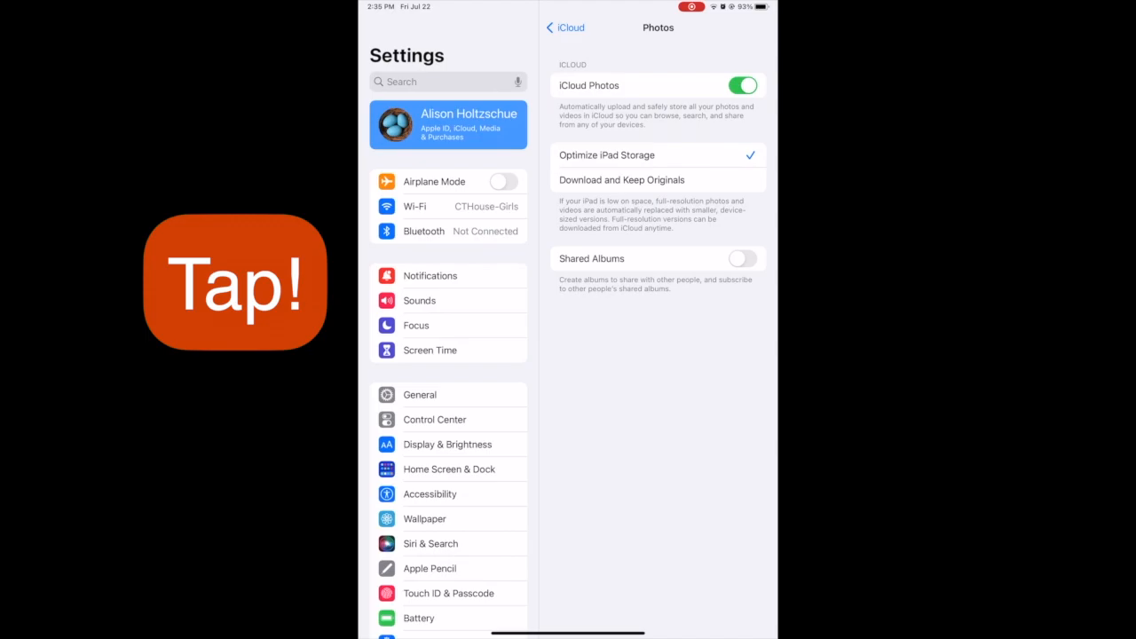
{"action": "left_click", "coordinate": [742, 258]}
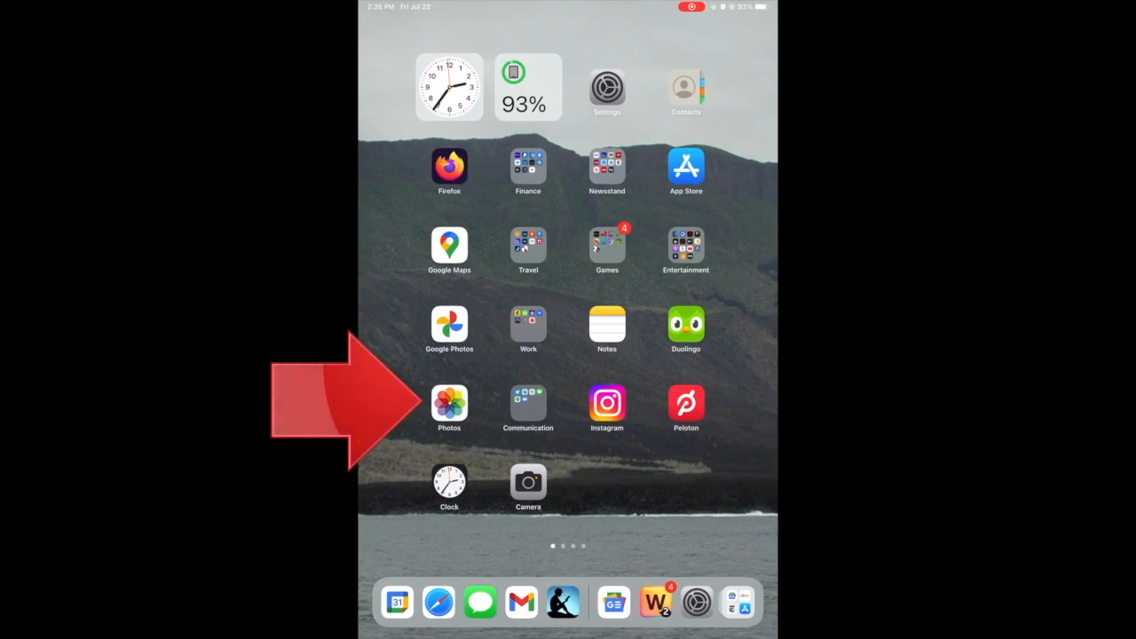
Launch Photos from the Home Screen to show the All Photos library
{"action": "left_click", "coordinate": [449, 408]}
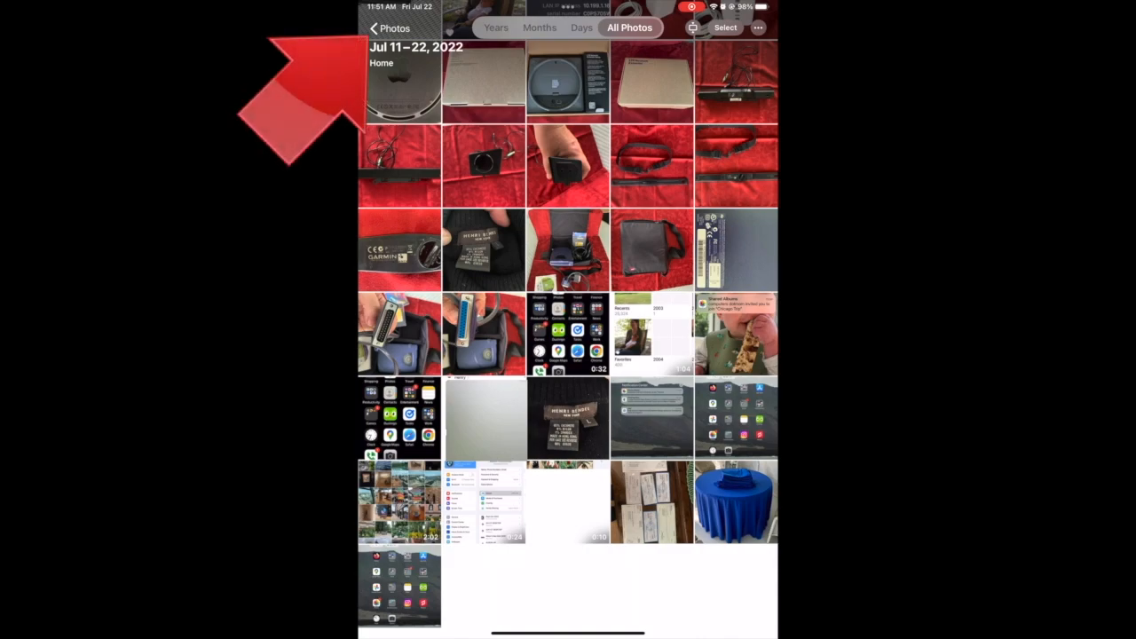
Show the Photos sidebar, hide it back to the grid, then show it again
{"action": "left_click", "coordinate": [388, 28]}
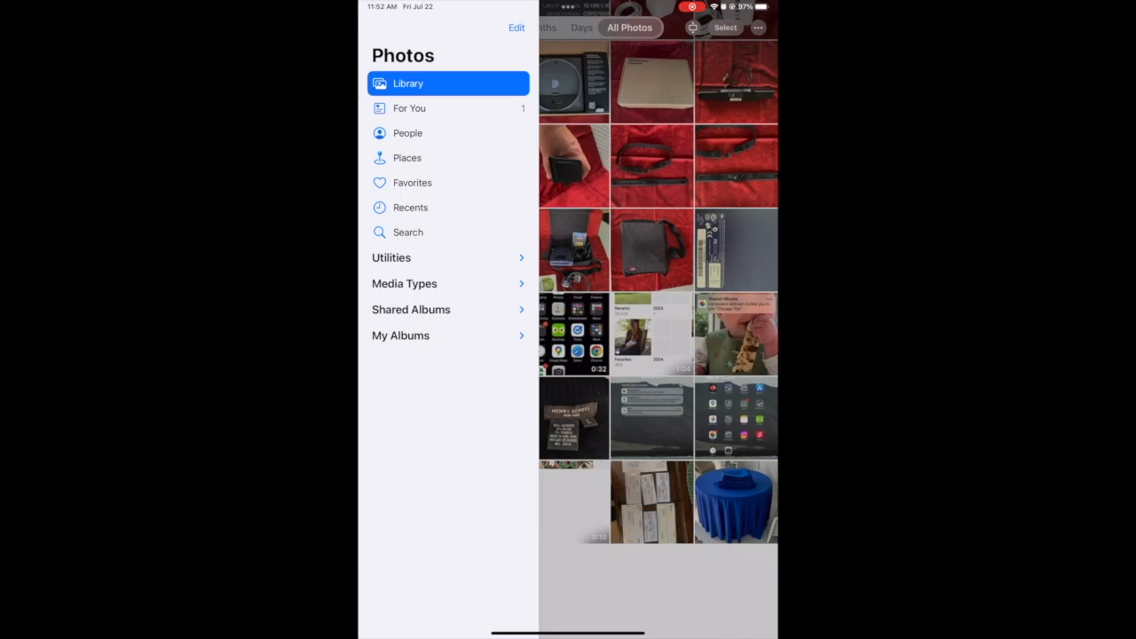
{"action": "left_click", "coordinate": [410, 108]}
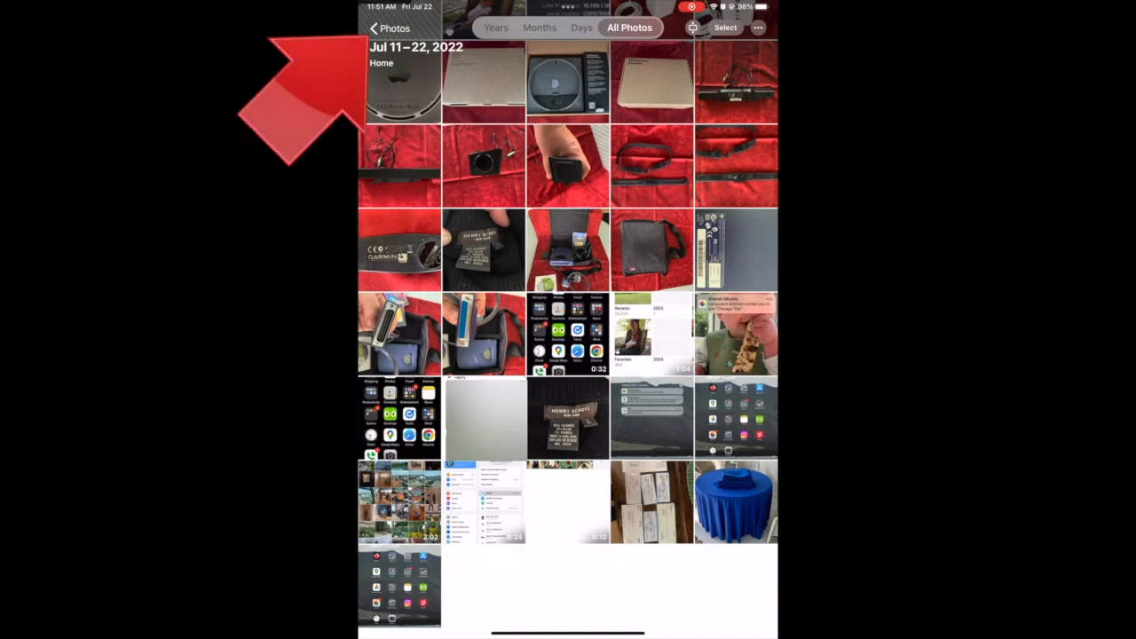
{"action": "left_click", "coordinate": [388, 28]}
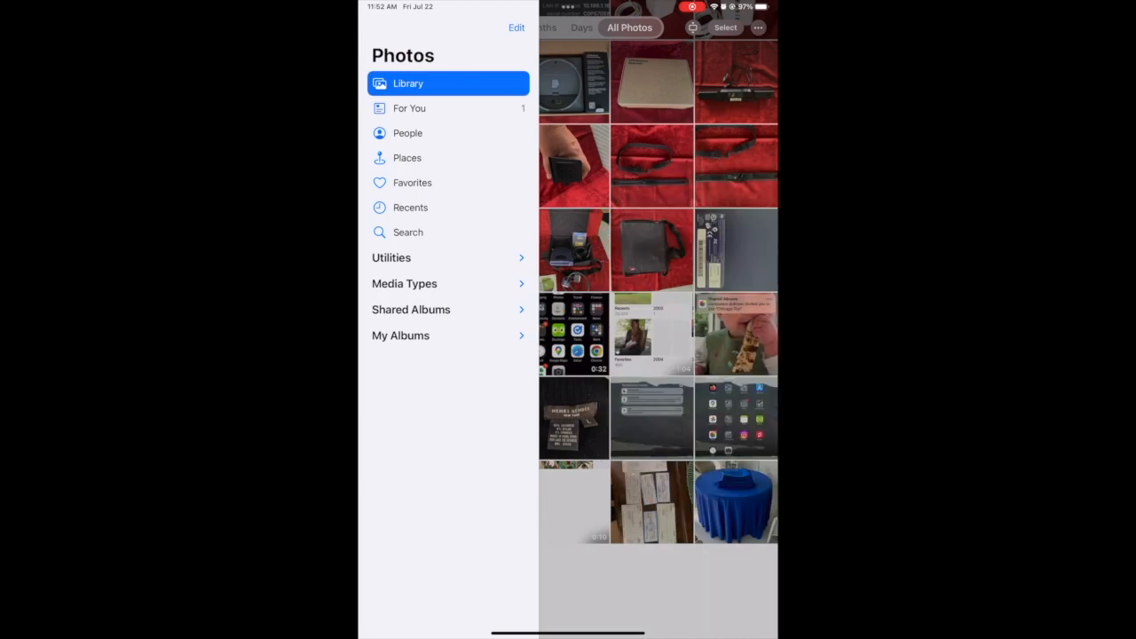
Expand Shared Albums in the sidebar and open the Flowers album
{"action": "left_click", "coordinate": [411, 309]}
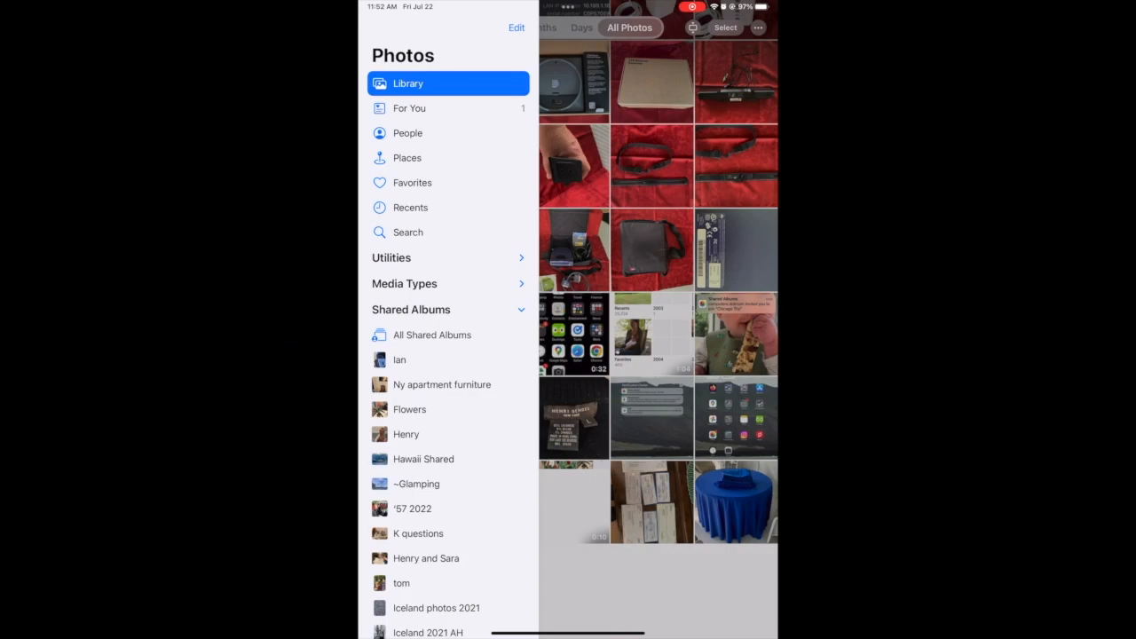
{"action": "left_click", "coordinate": [409, 409]}
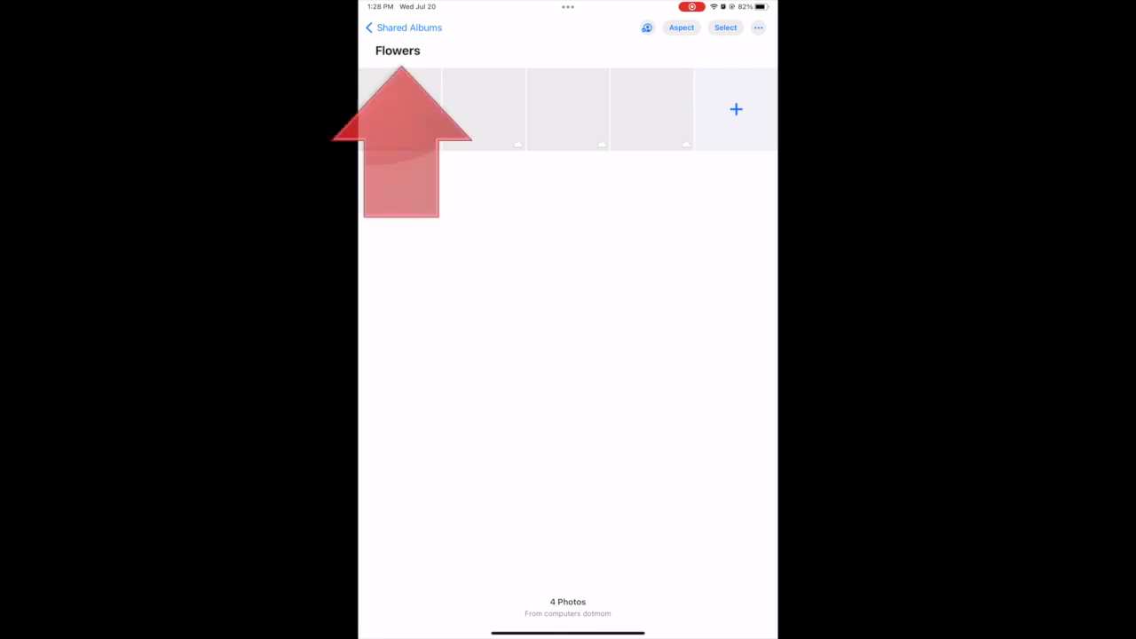